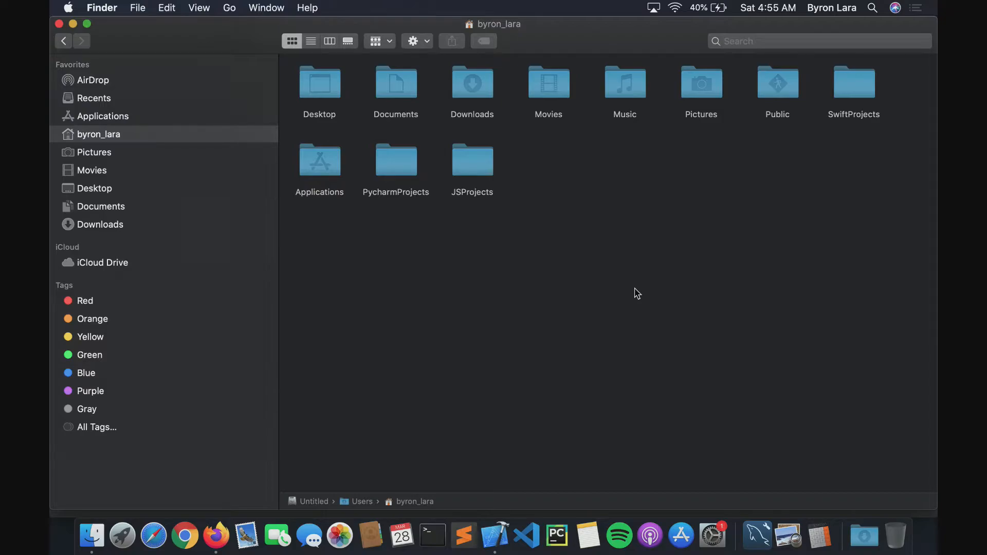
pyautogui.moveTo(548, 265)
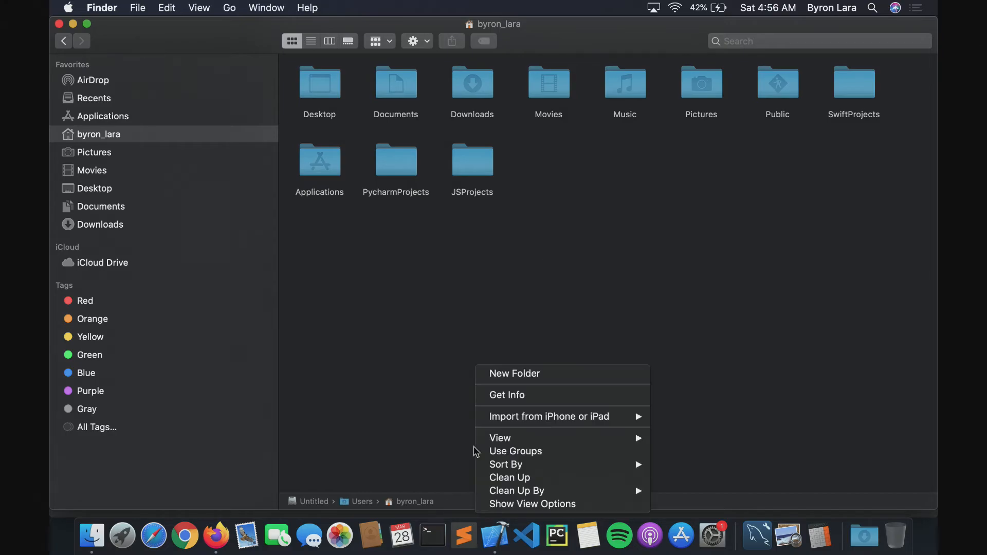
pyautogui.click(498, 309)
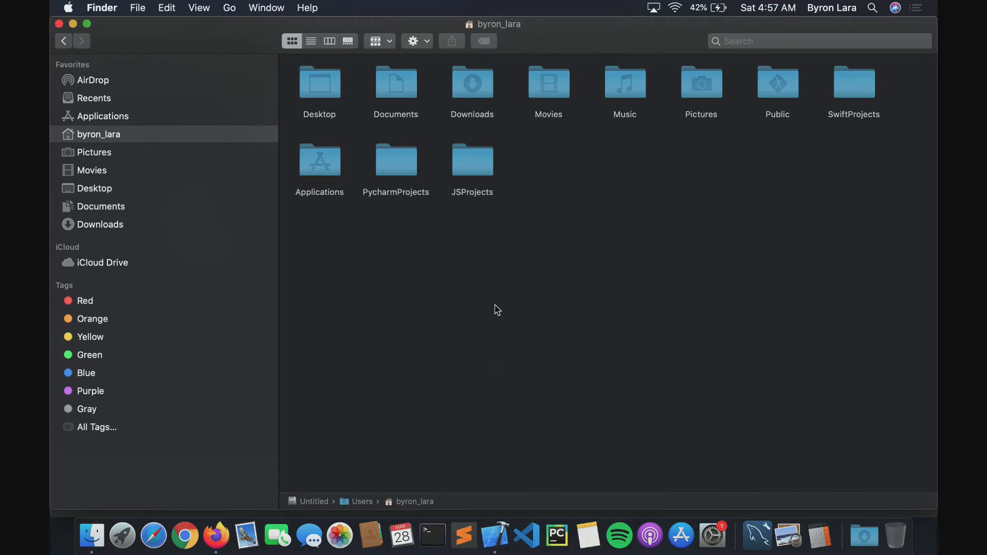